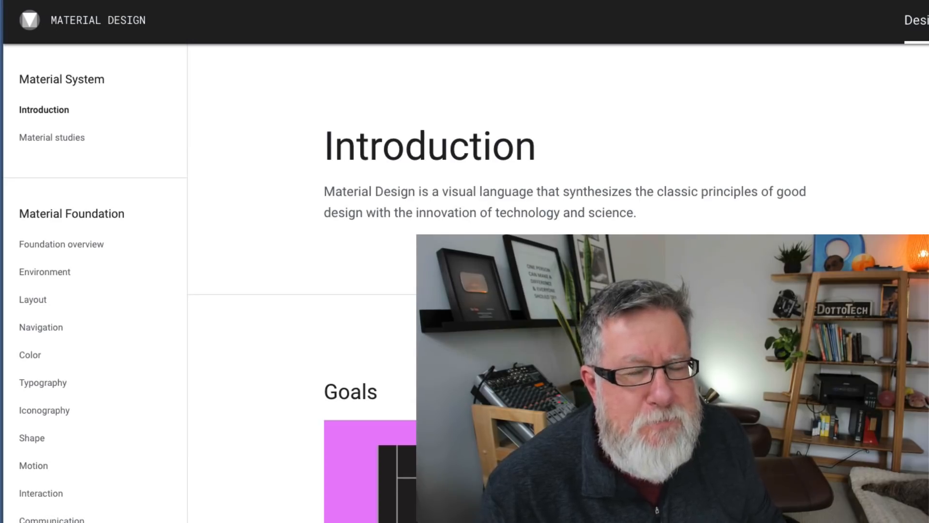
Scroll the material.io Introduction through Goals (Create, Unify, Customize) to the Motion provides meaning principle.
scroll("down", 3)
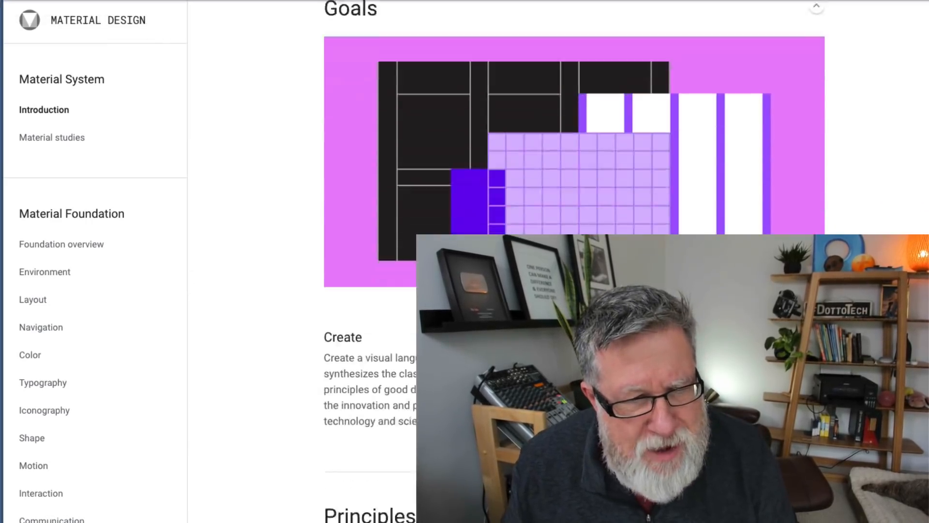
scroll("up", 3)
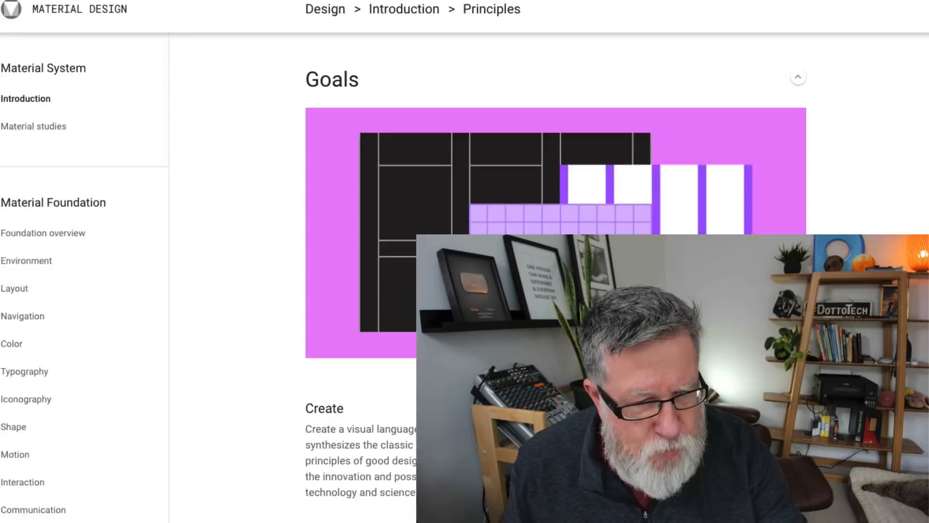
scroll("down", 3)
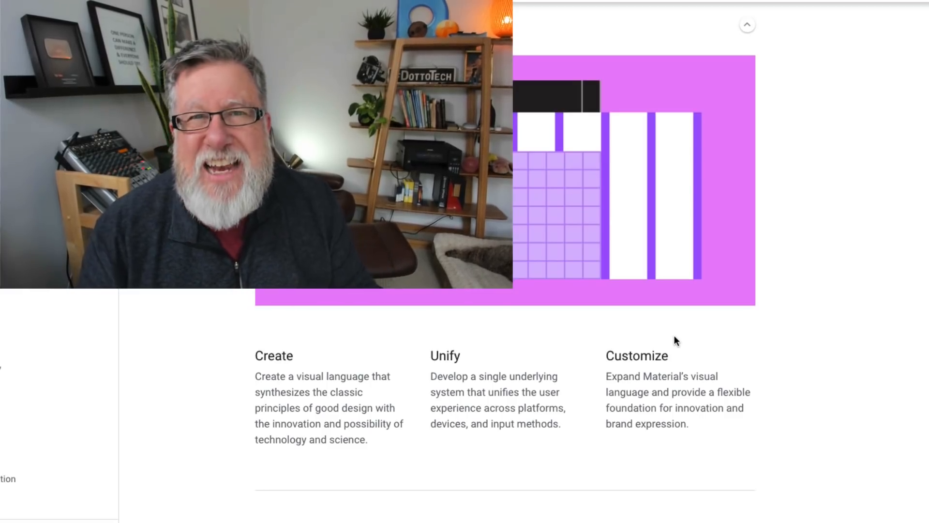
scroll("down", 3)
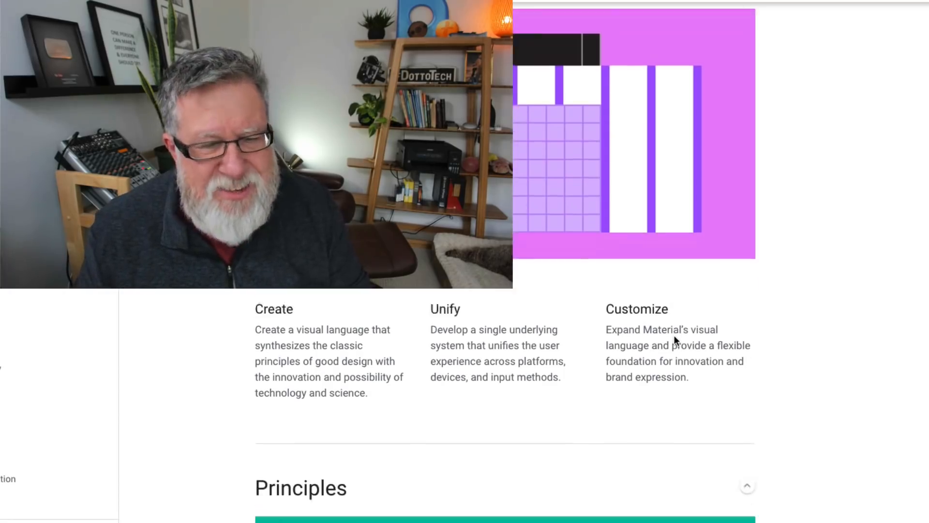
scroll("down", 3)
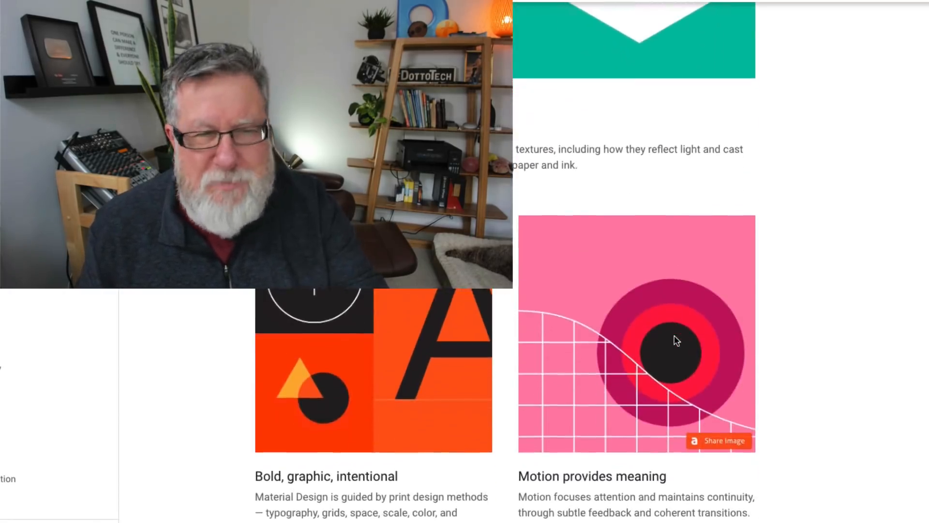
scroll("down", 3)
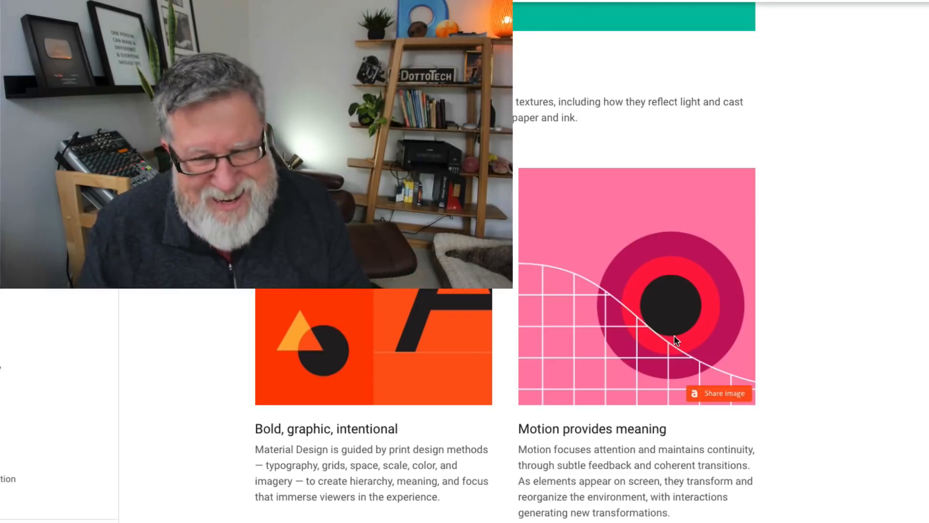
scroll("down", 3)
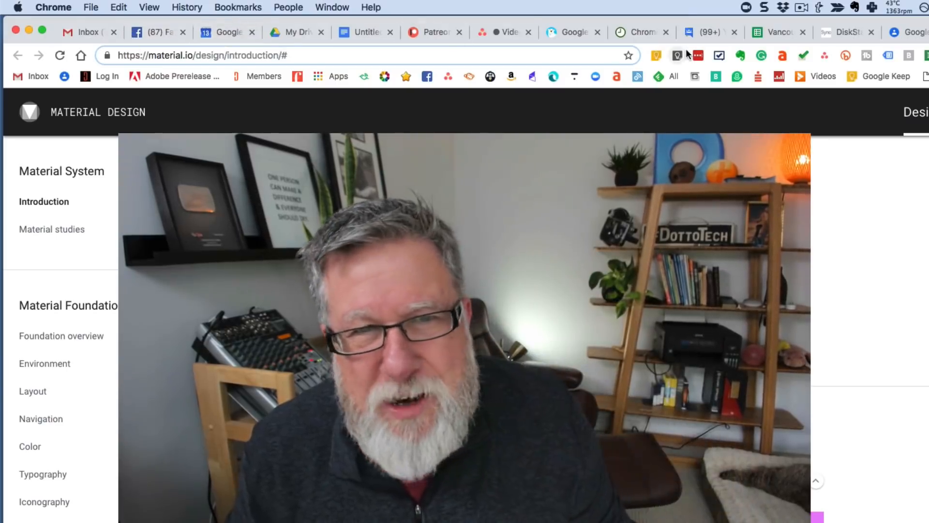
mouse_move(698, 55)
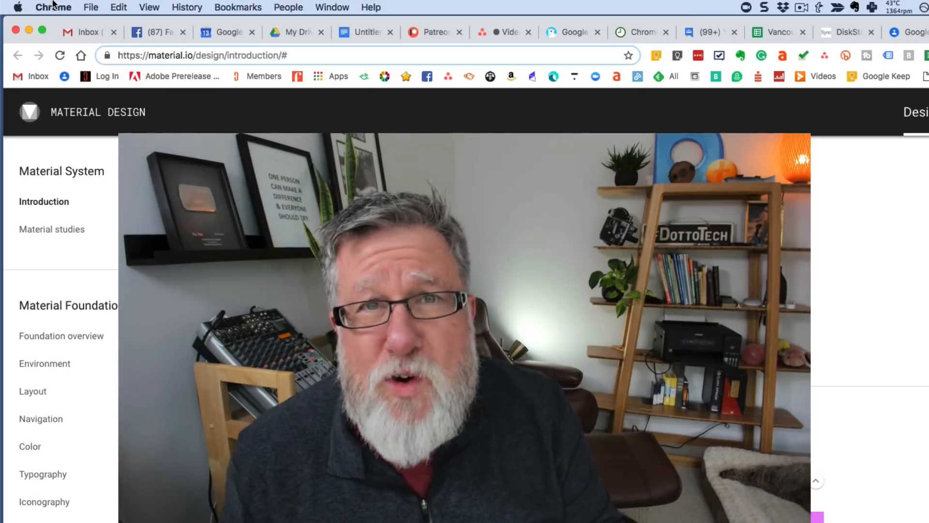
Open About Google Chrome from the Chrome menu to check for updates.
left_click(53, 7)
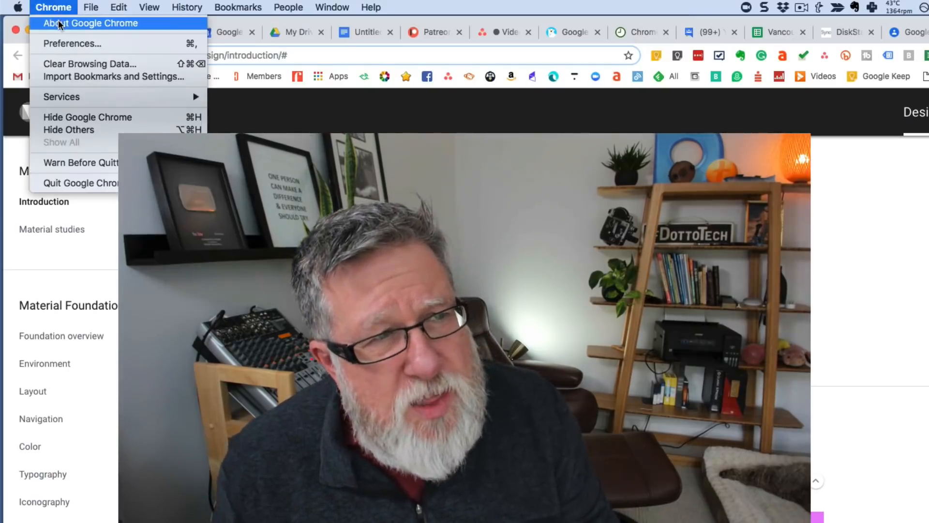
left_click(90, 23)
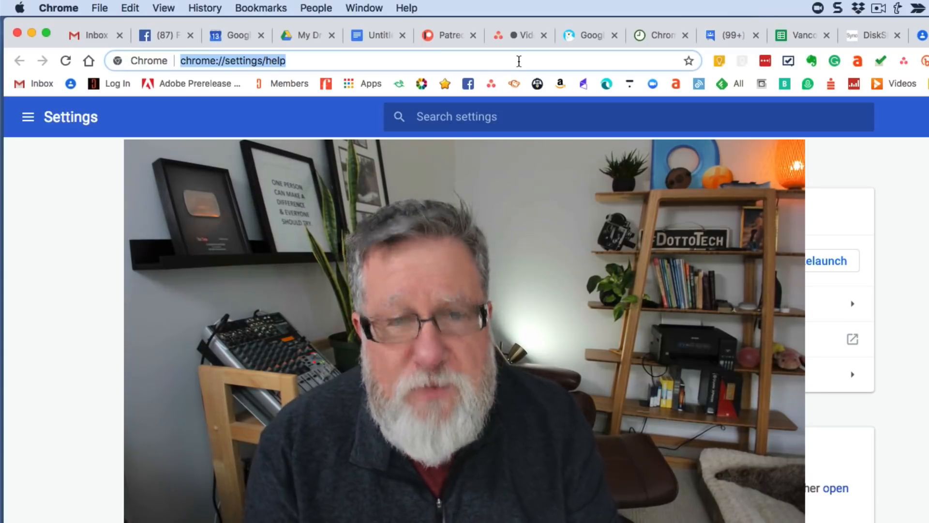
type("seat")
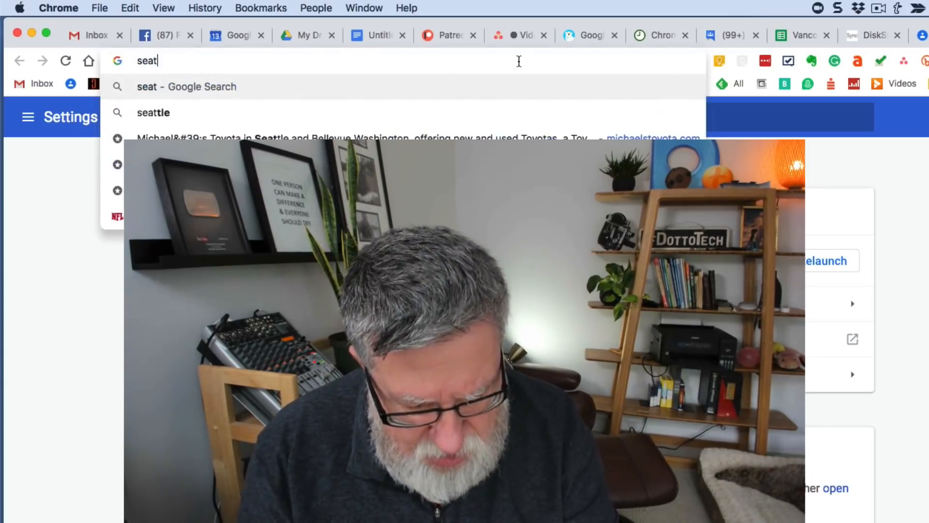
type("tle")
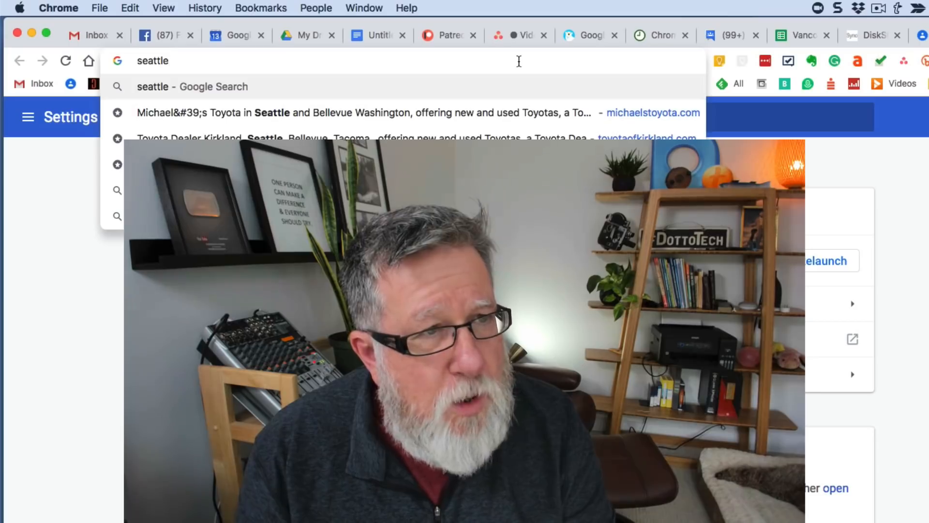
type("seahawks")
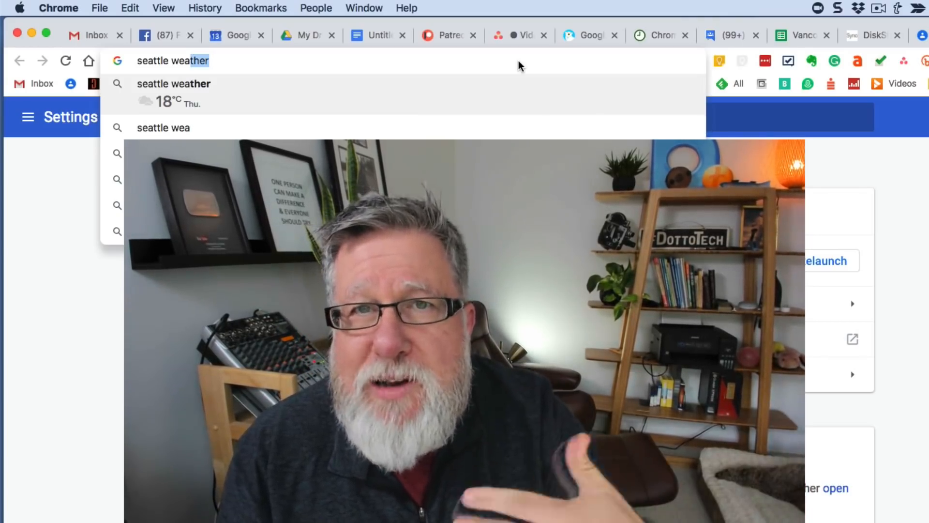
key("backspace")
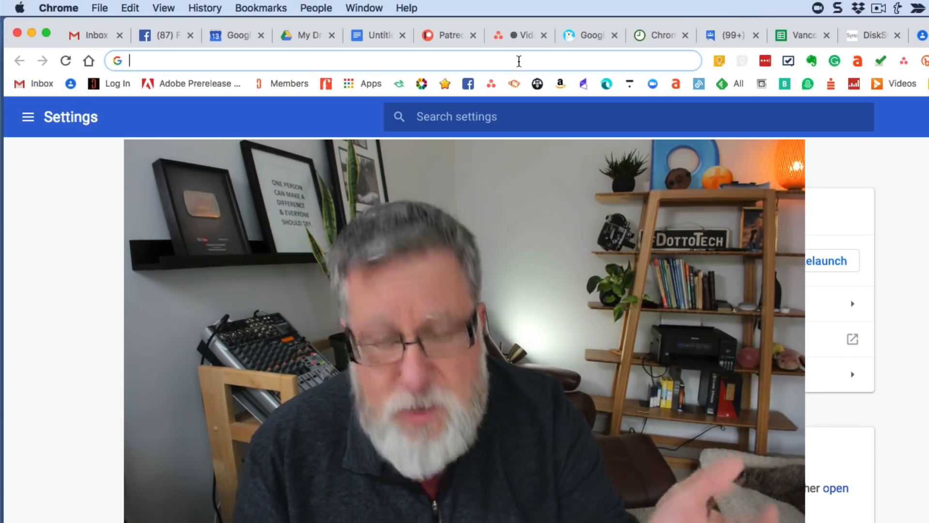
type("what is material design")
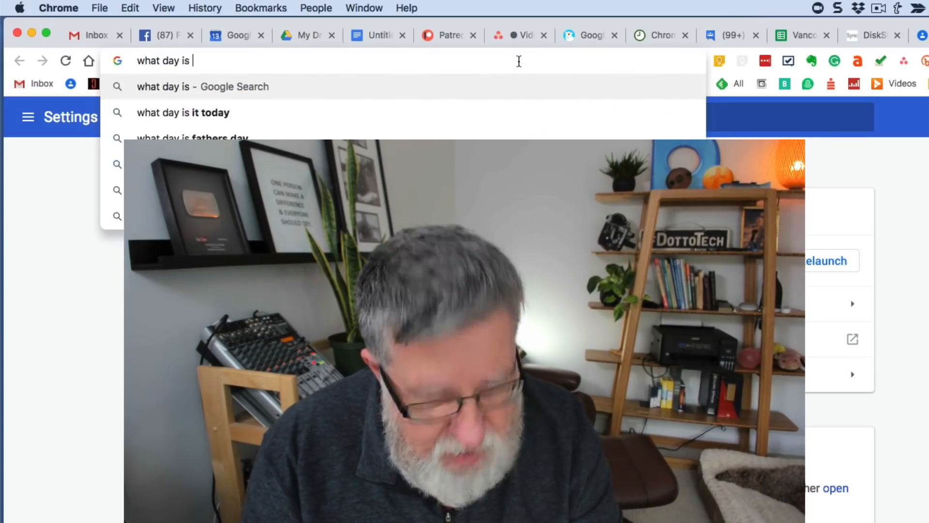
type("ea")
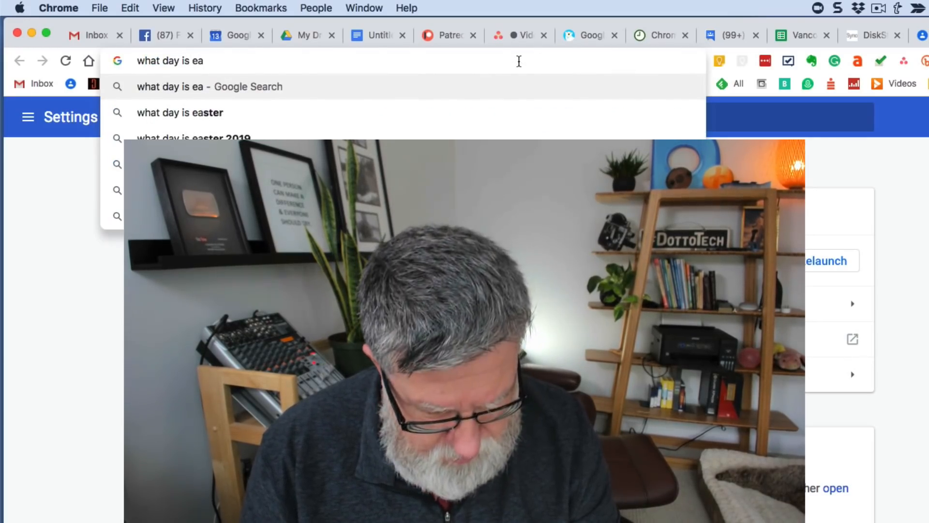
type("ster")
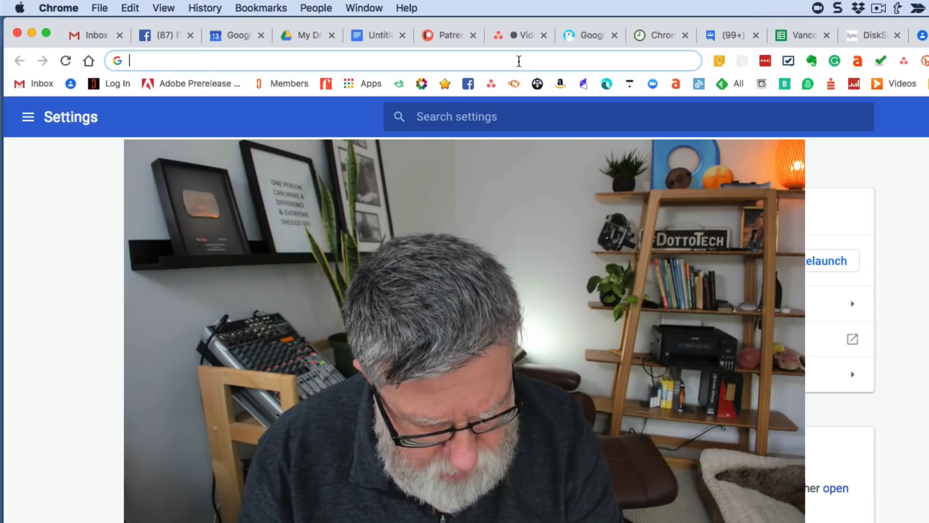
type("$")
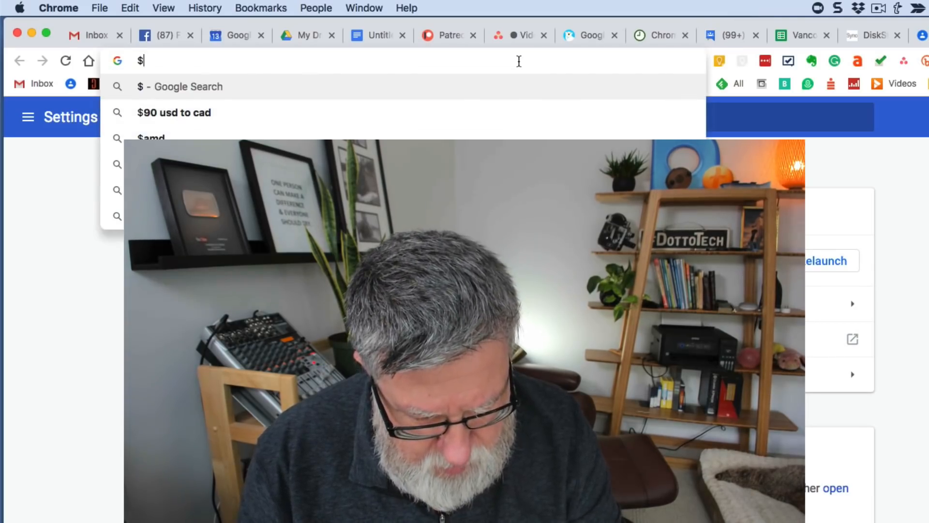
type("us")
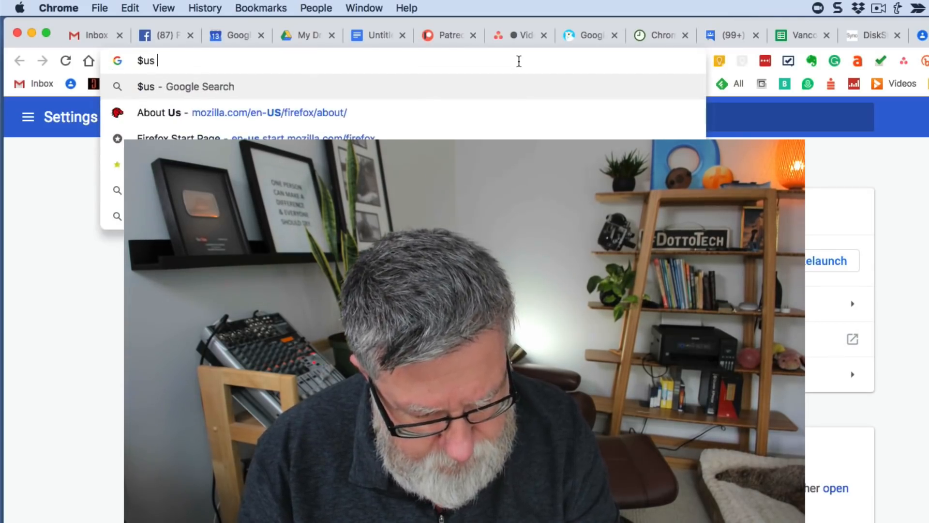
type("e")
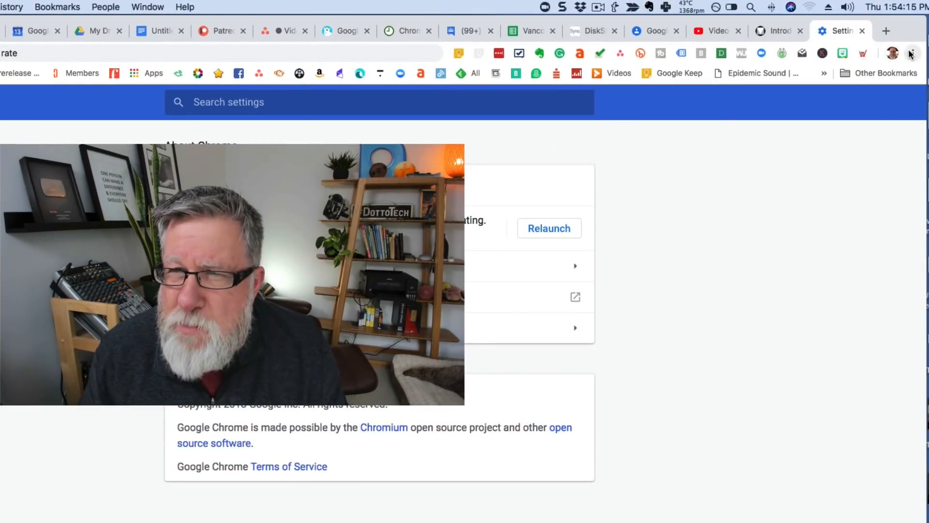
Open chrome://settings from the three-dot Customize menu.
left_click(913, 53)
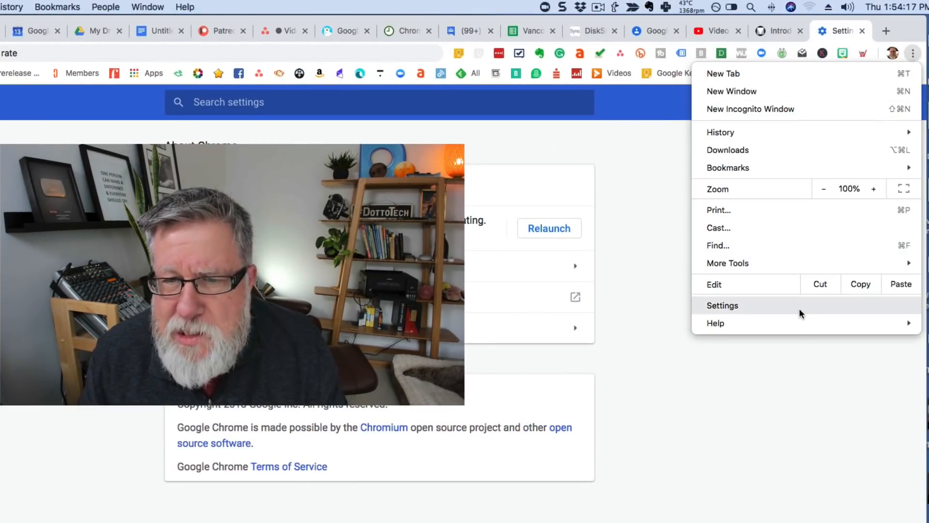
left_click(722, 305)
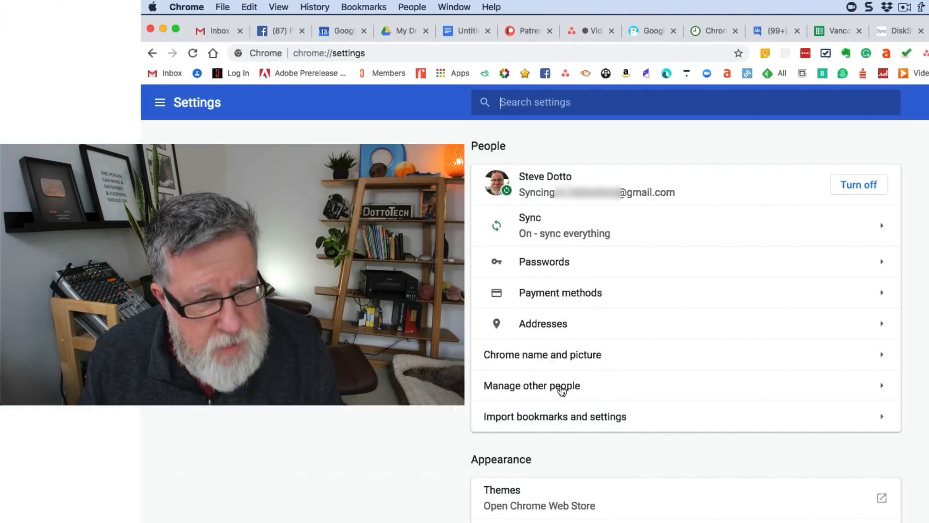
mouse_move(597, 333)
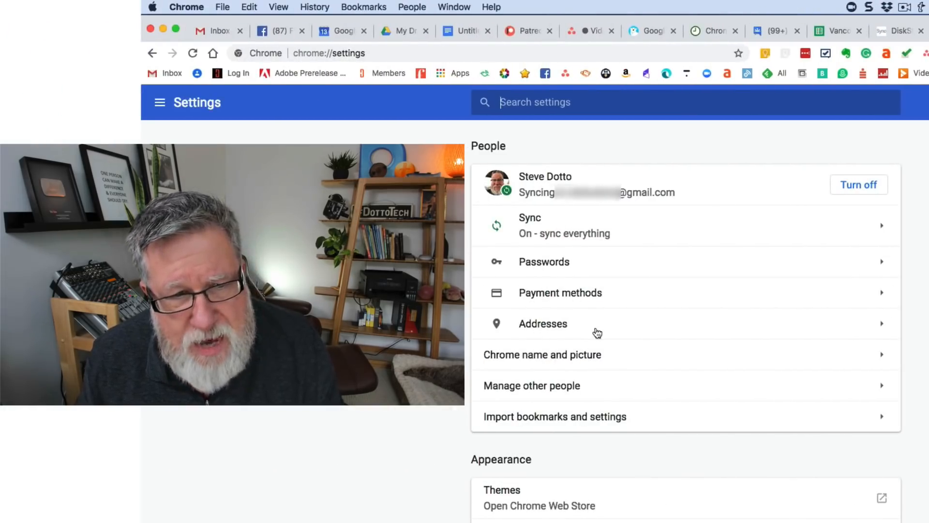
mouse_move(631, 246)
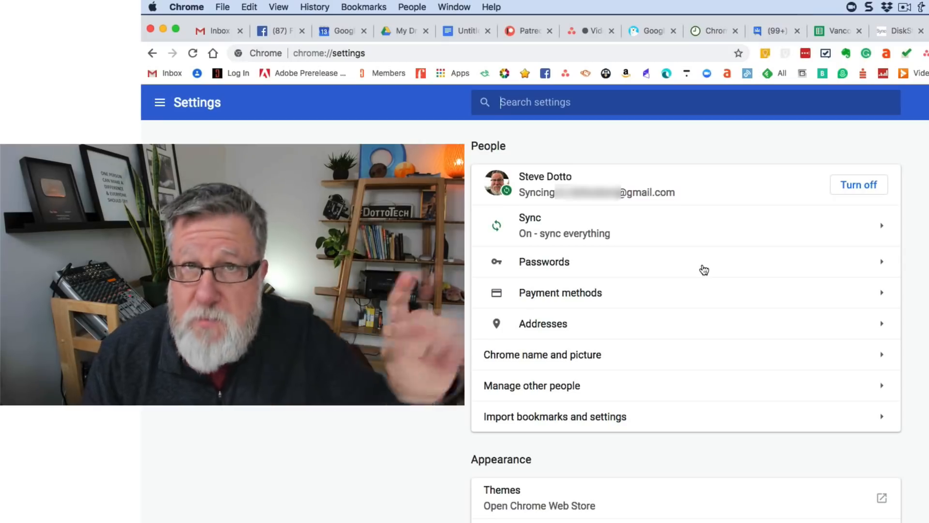
mouse_move(704, 282)
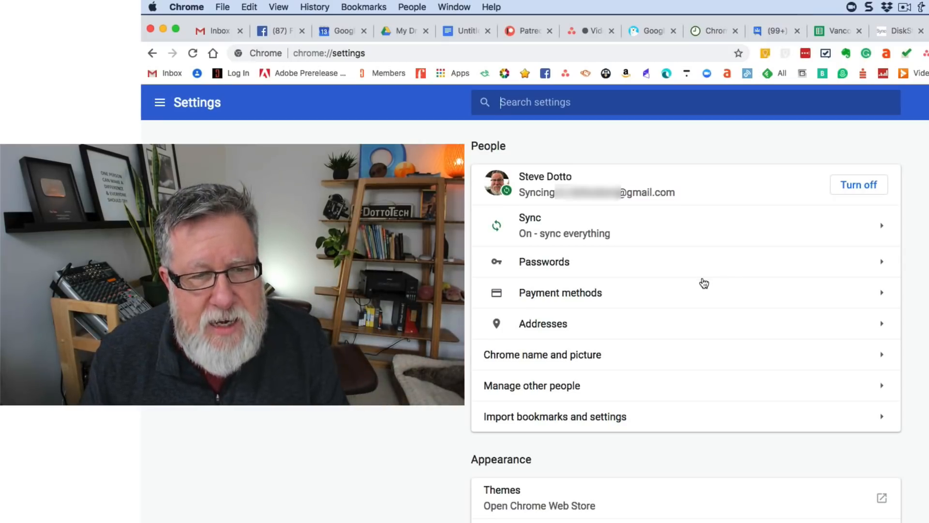